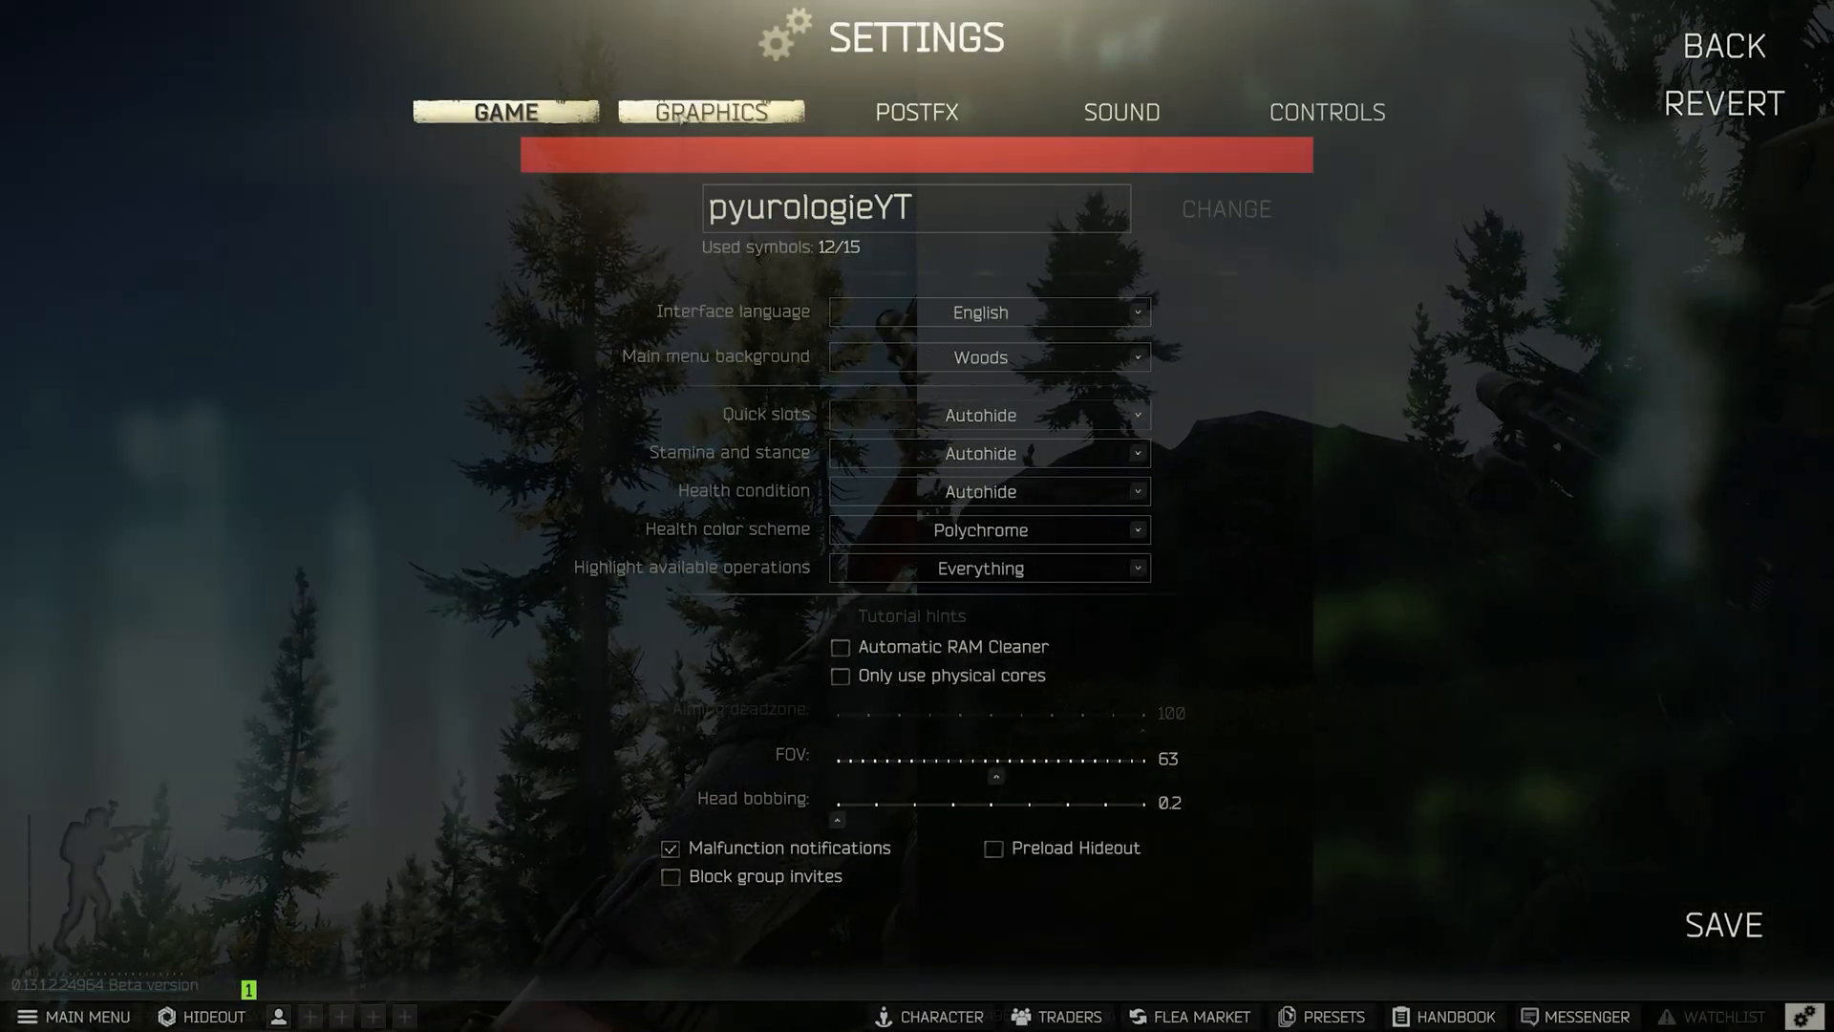
Step: Review the Graphics settings list, then switch to the PostFX settings showing PostFX turned off
click(707, 111)
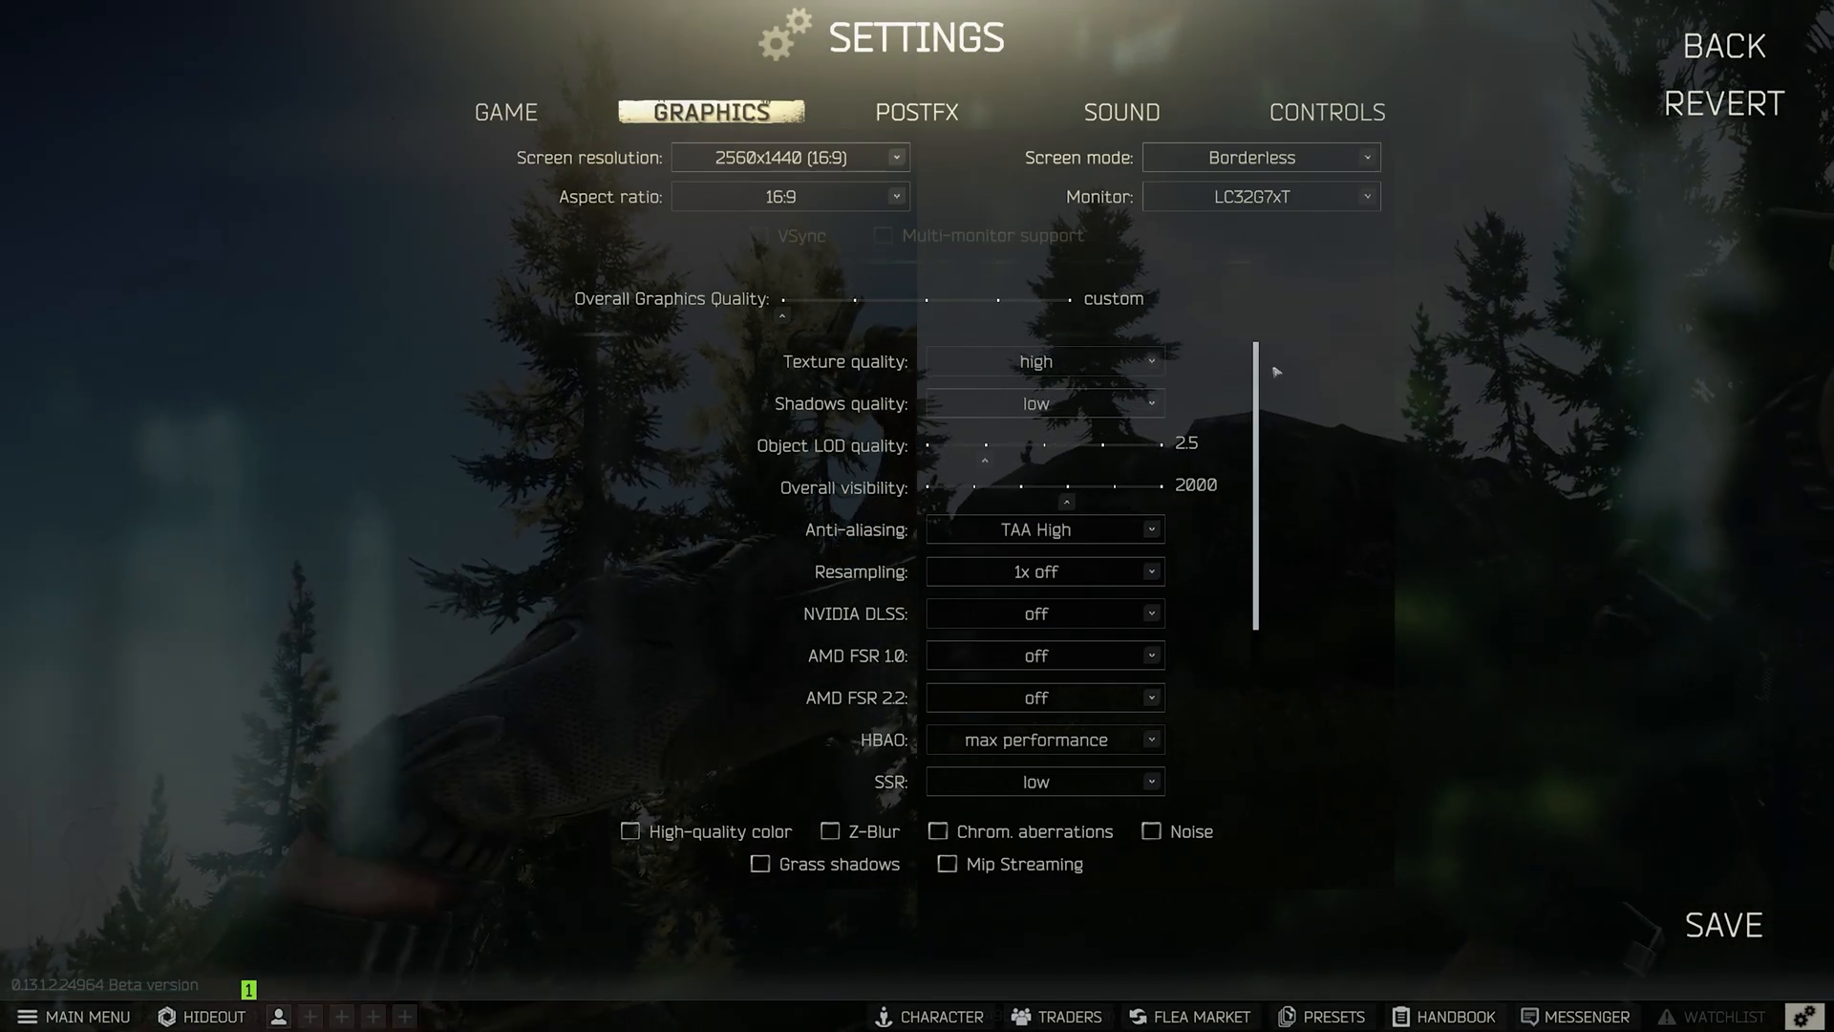
scroll(down, 3)
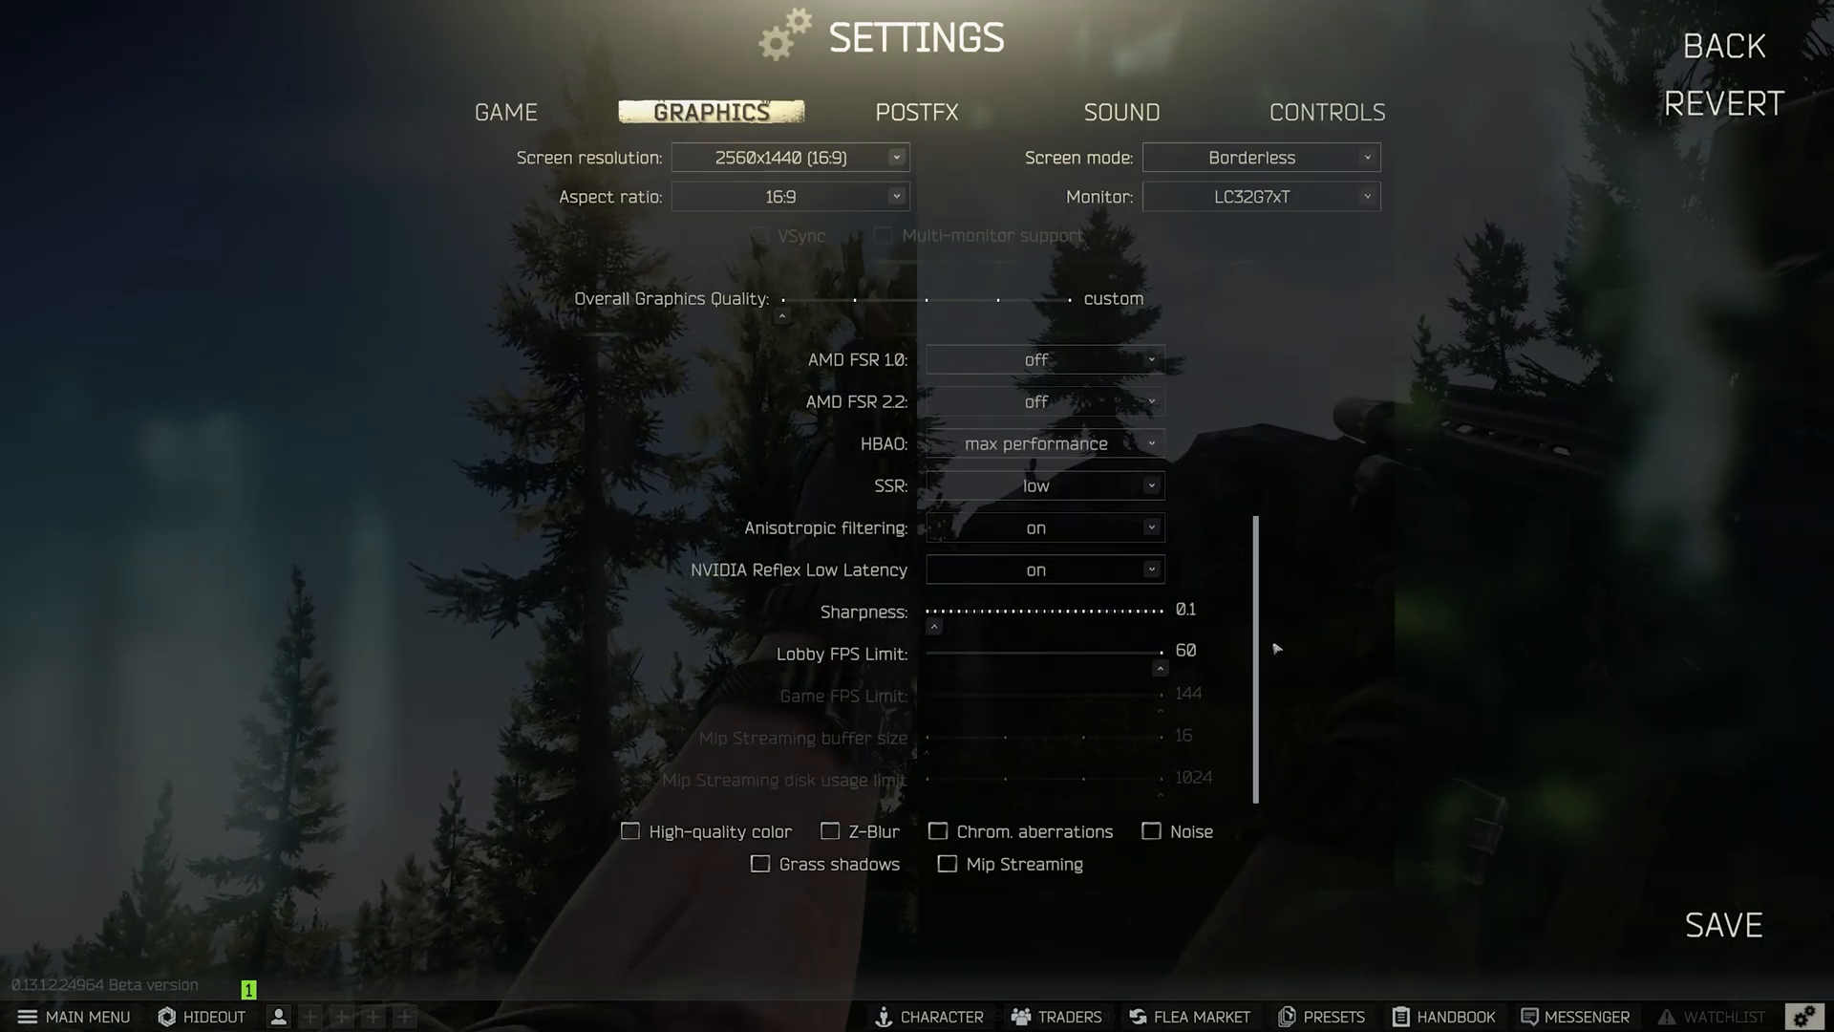
click(916, 111)
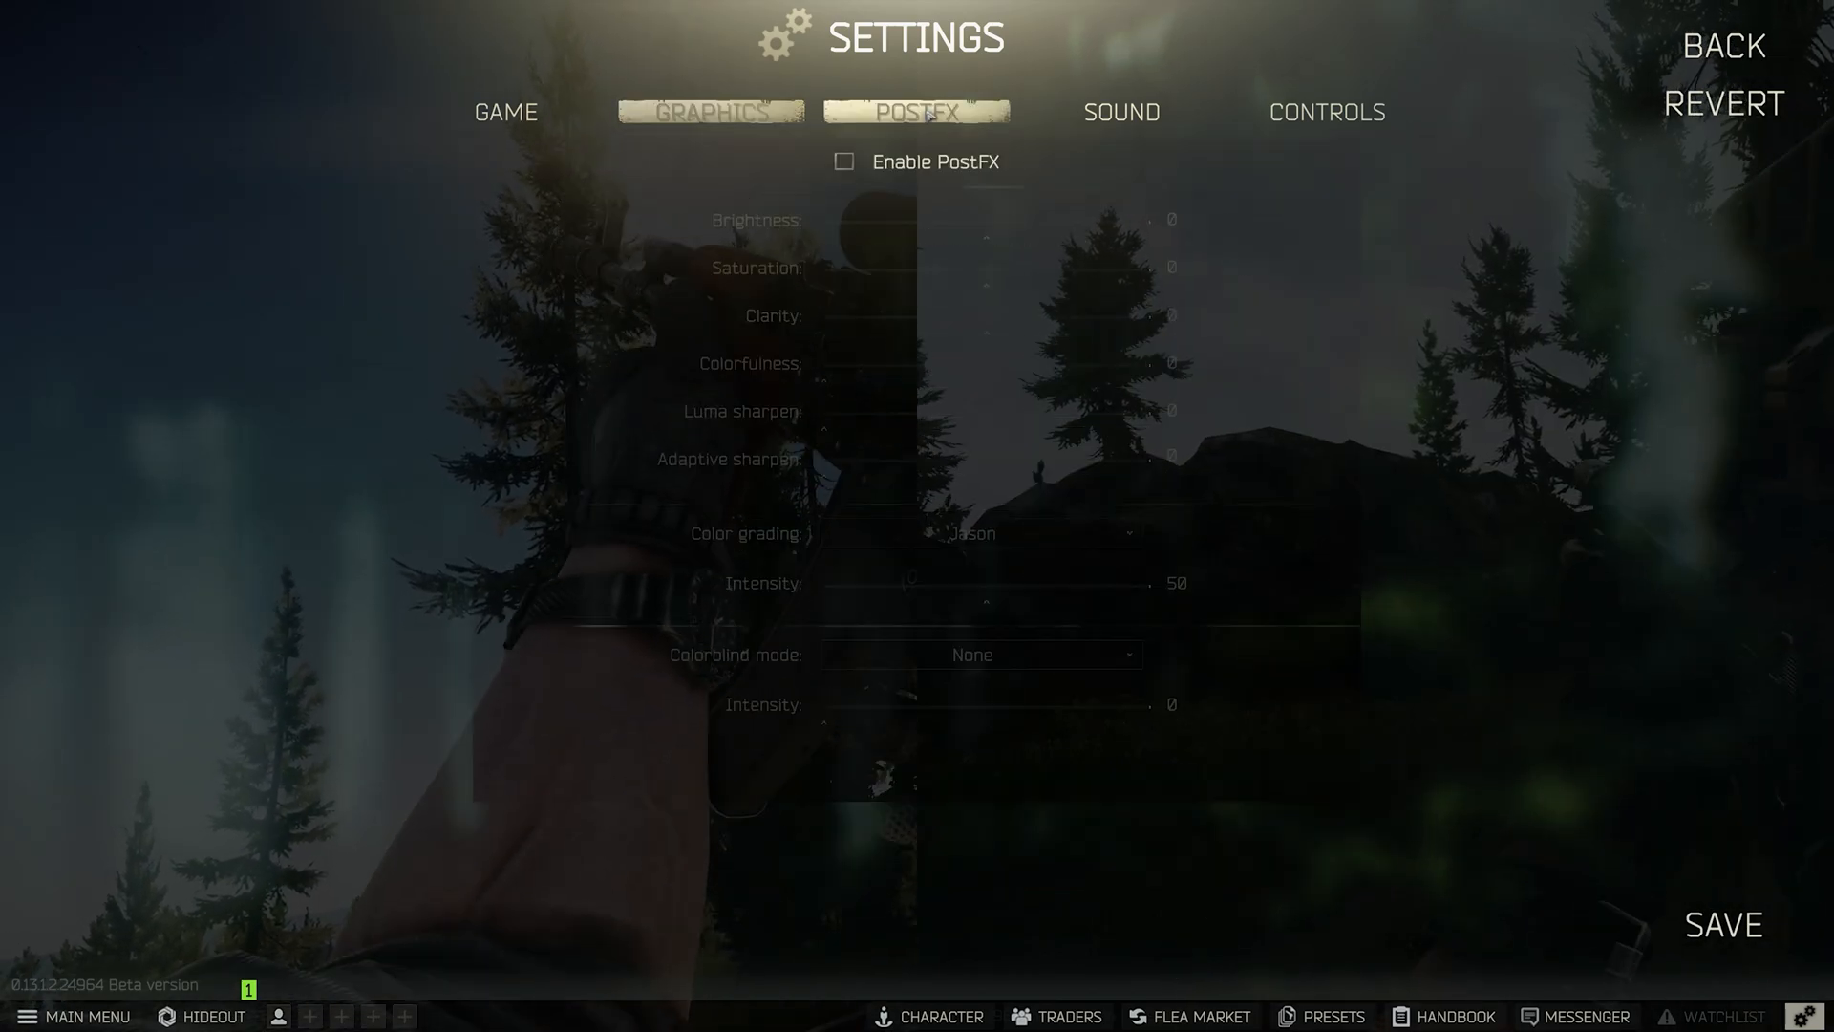
click(916, 113)
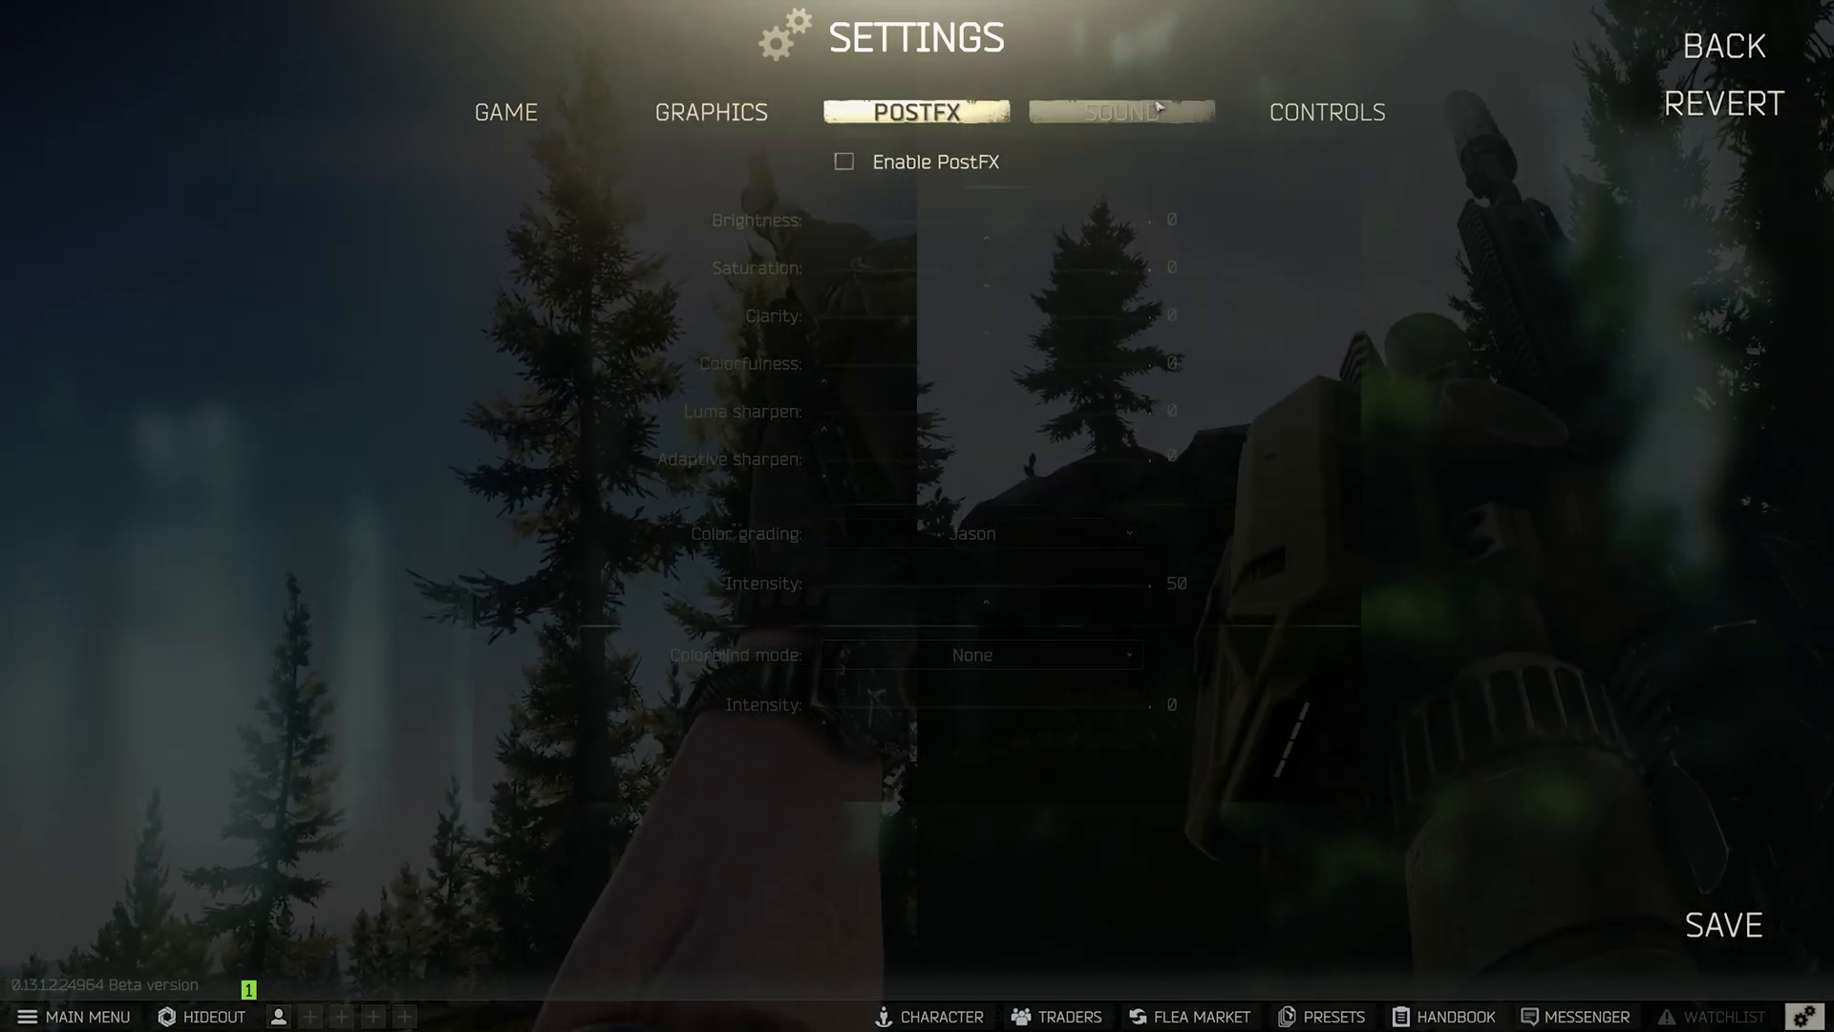